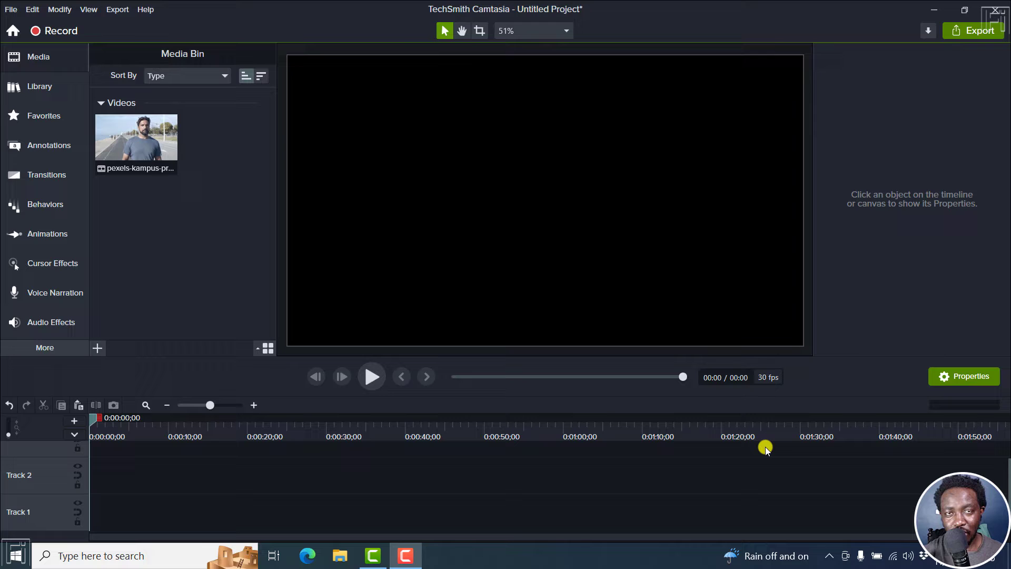
pyautogui.moveTo(243, 230)
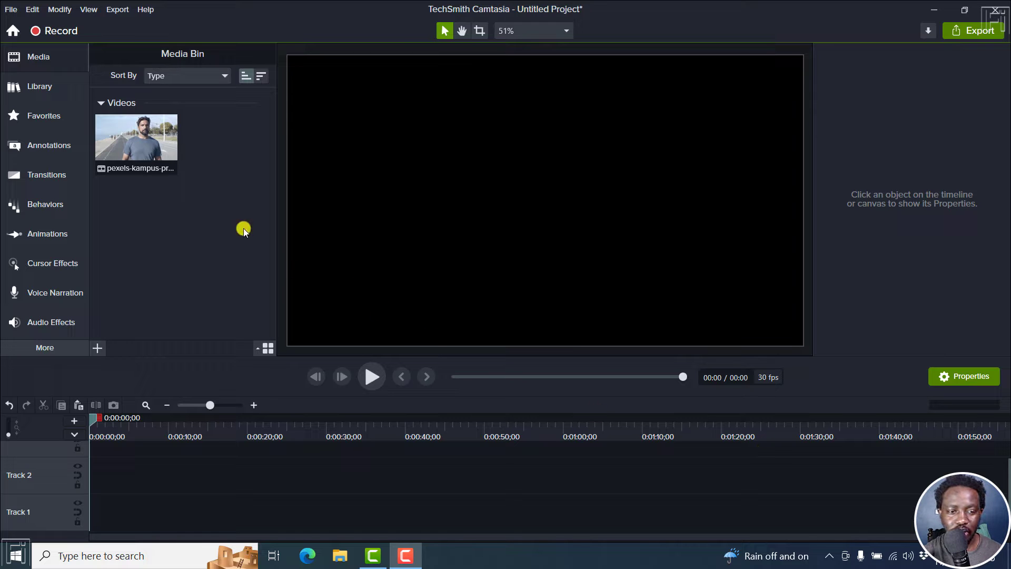
# Place the road clip of the man from the Media Bin onto Track 1.
pyautogui.moveTo(135, 137); pyautogui.dragTo(262, 511)
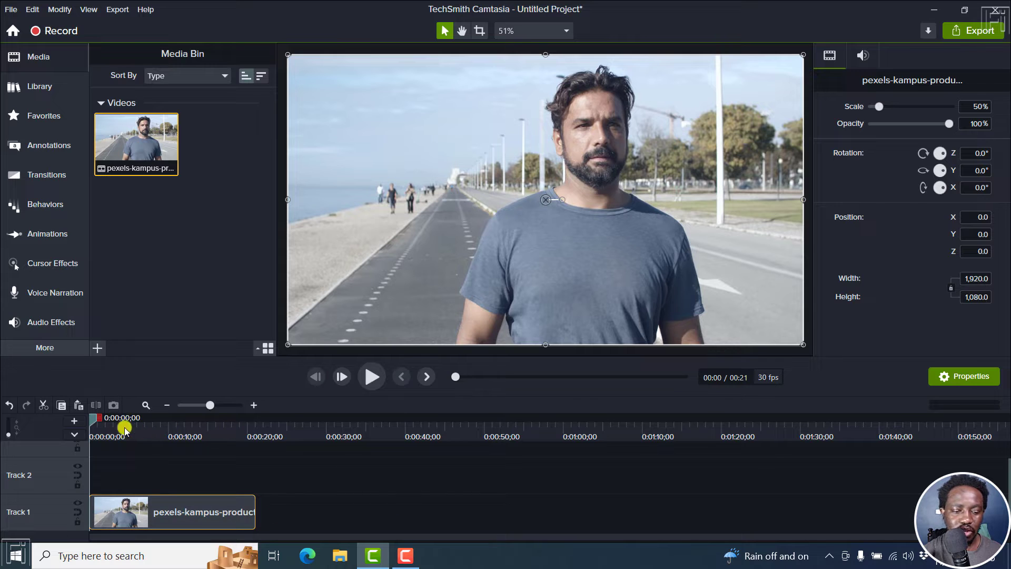
pyautogui.moveTo(127, 428); pyautogui.dragTo(106, 423)
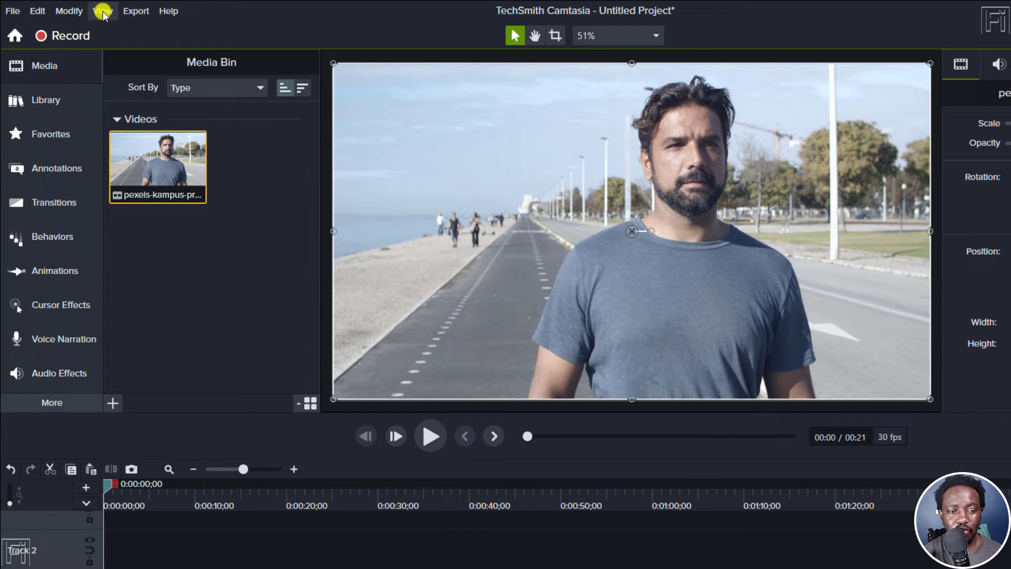
# Turn on the canvas rulers from the View menu using Ctrl+Shift+R.
pyautogui.click(102, 11)
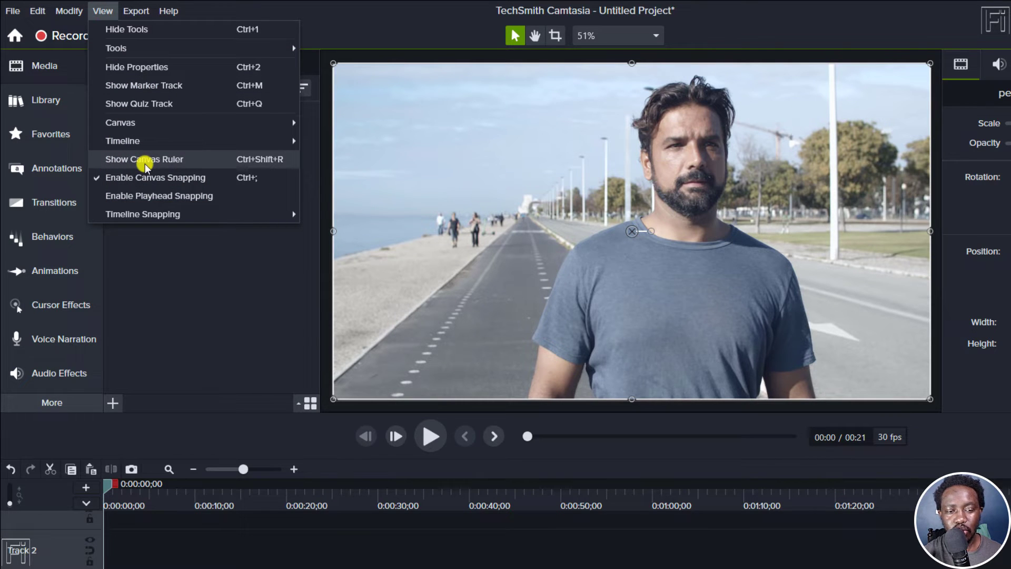
pyautogui.press('Ctrl+Shift+R')
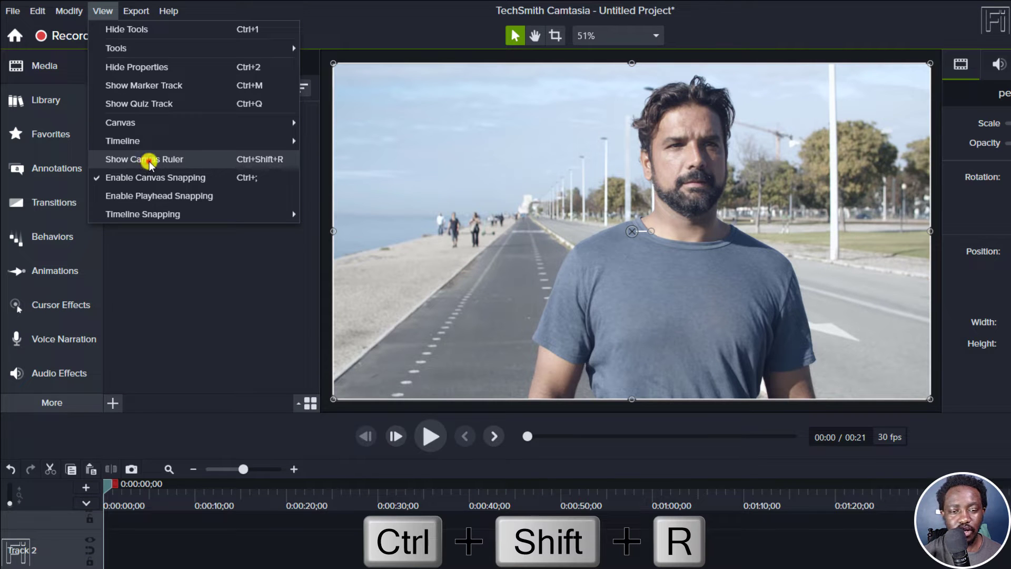
pyautogui.click(144, 159)
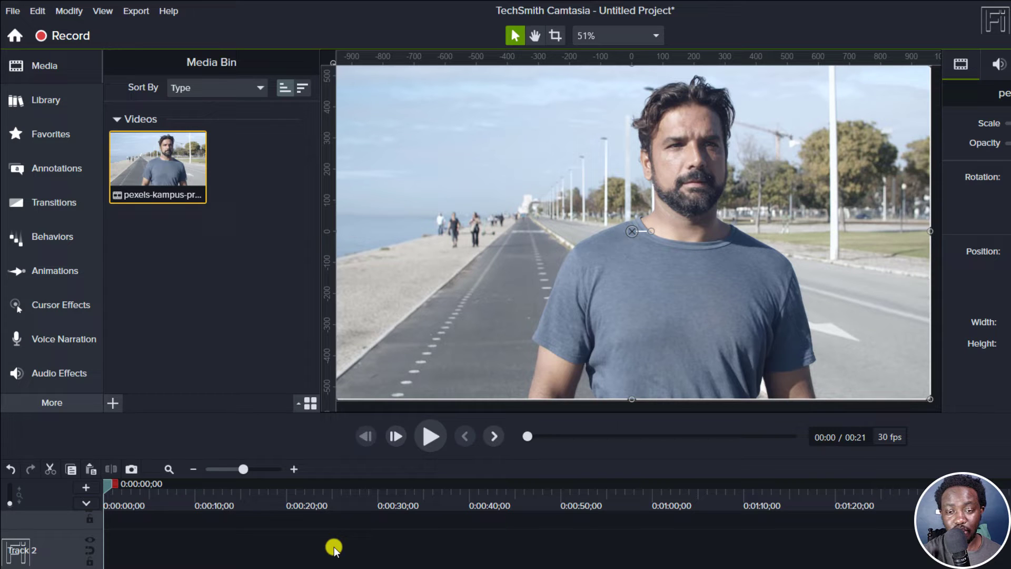
pyautogui.moveTo(443, 53)
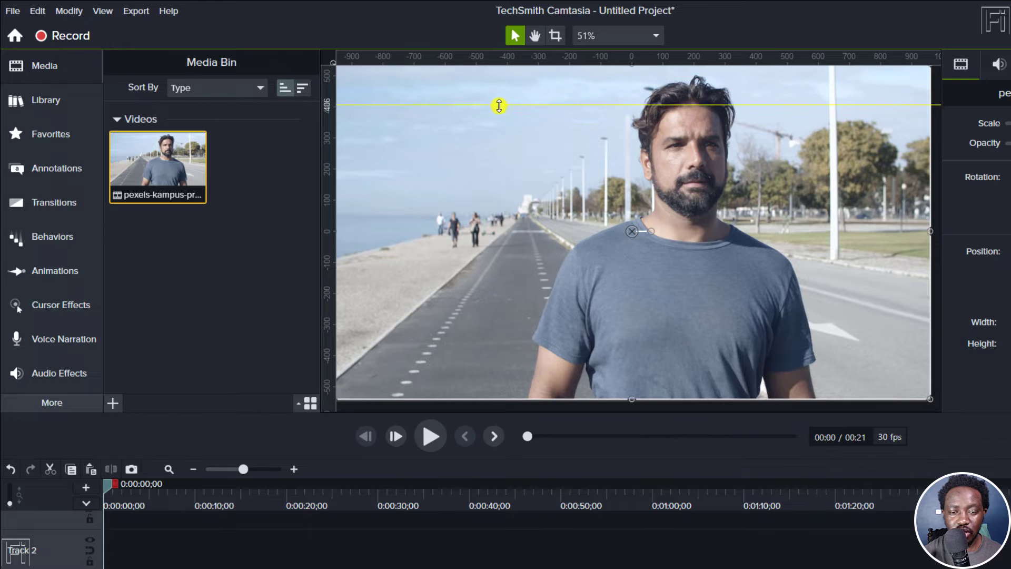
# Drag horizontal guides from the top ruler to 300, 0 and -300.
pyautogui.moveTo(499, 105); pyautogui.dragTo(502, 137)
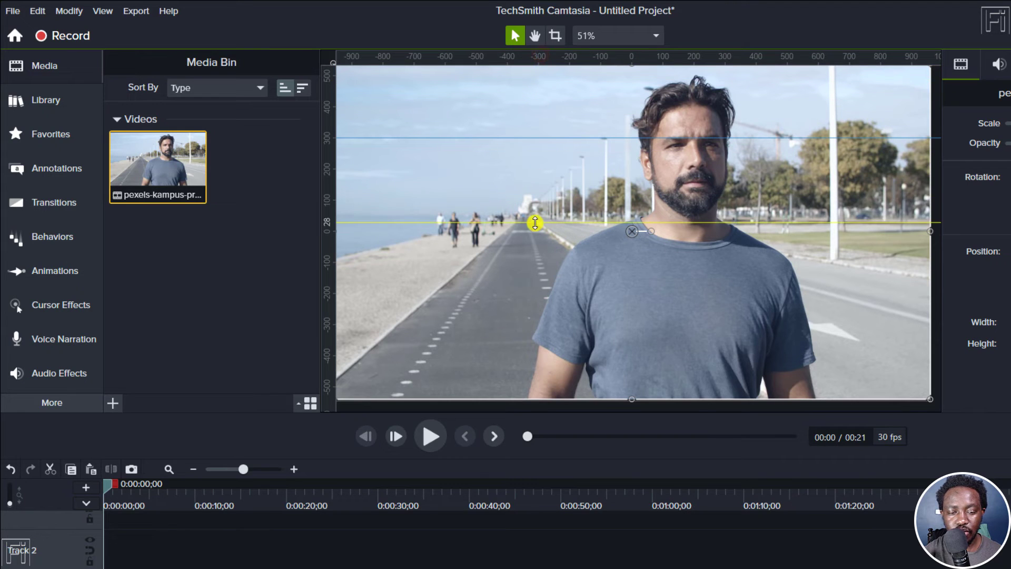
pyautogui.moveTo(535, 222); pyautogui.dragTo(534, 231)
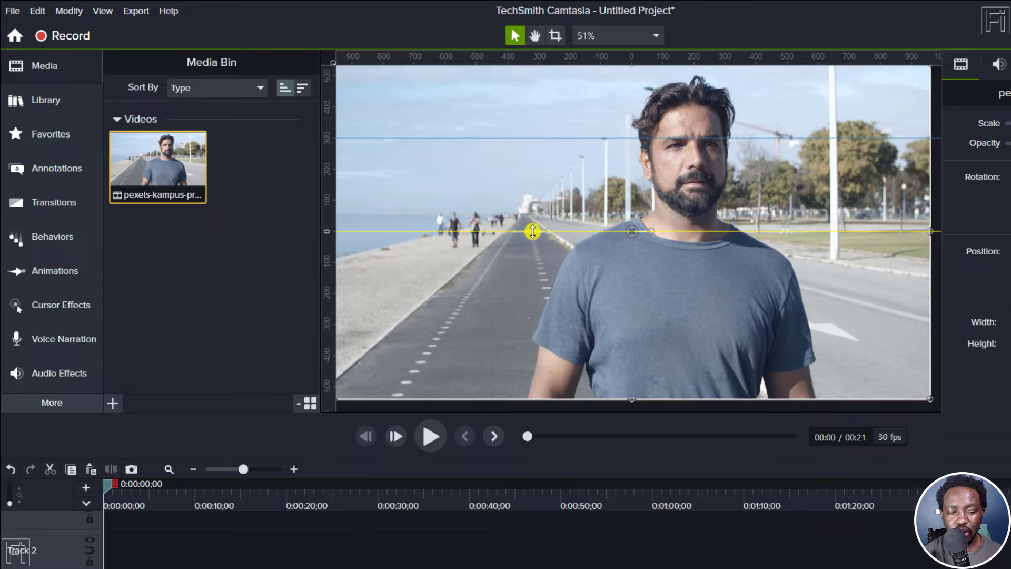
pyautogui.moveTo(532, 231); pyautogui.dragTo(600, 76)
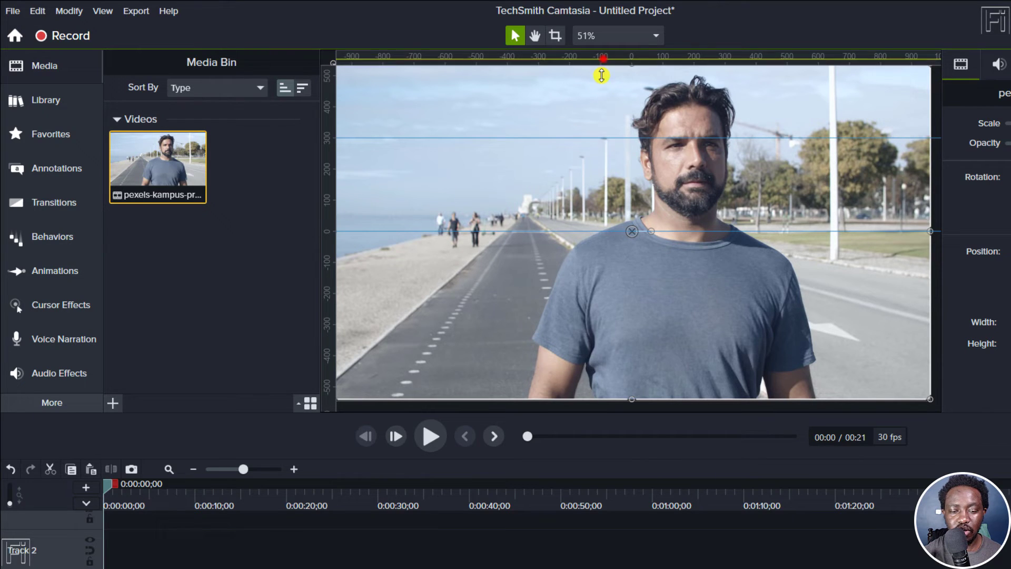
pyautogui.moveTo(601, 75); pyautogui.dragTo(602, 326)
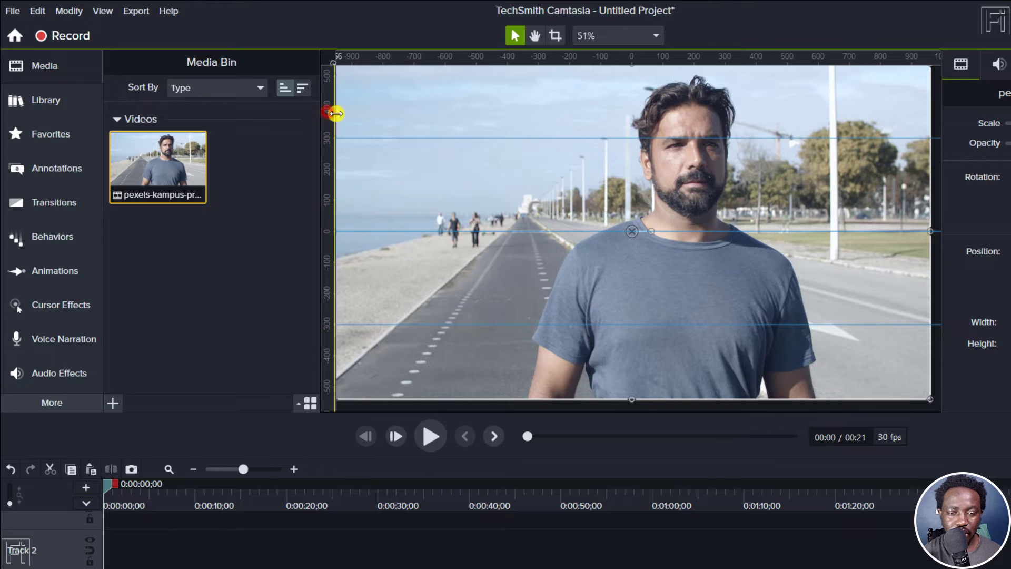
# Drag vertical guides from the side ruler to -600, 0 and 600.
pyautogui.moveTo(333, 114); pyautogui.dragTo(443, 121)
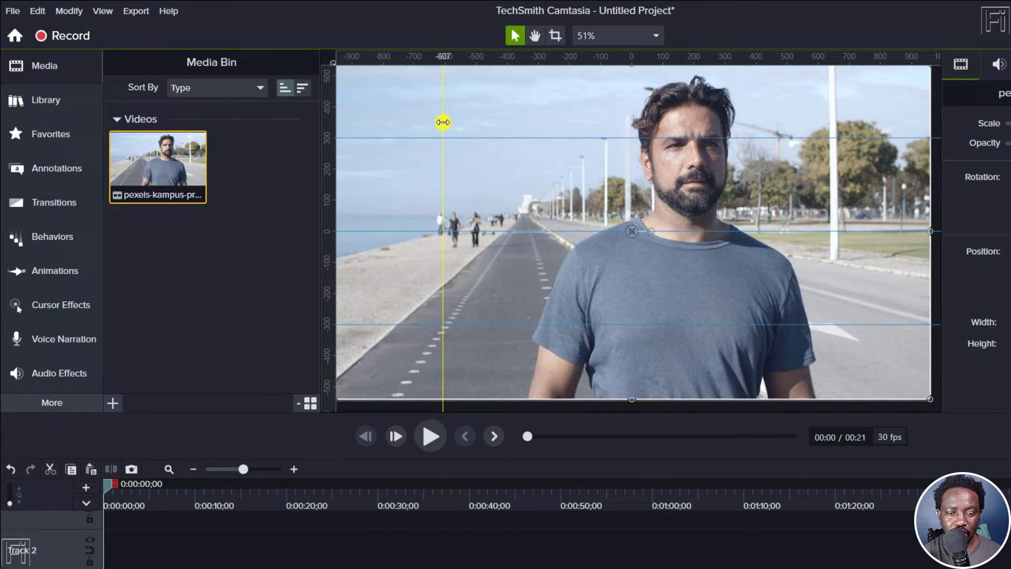
pyautogui.moveTo(443, 122); pyautogui.dragTo(445, 119)
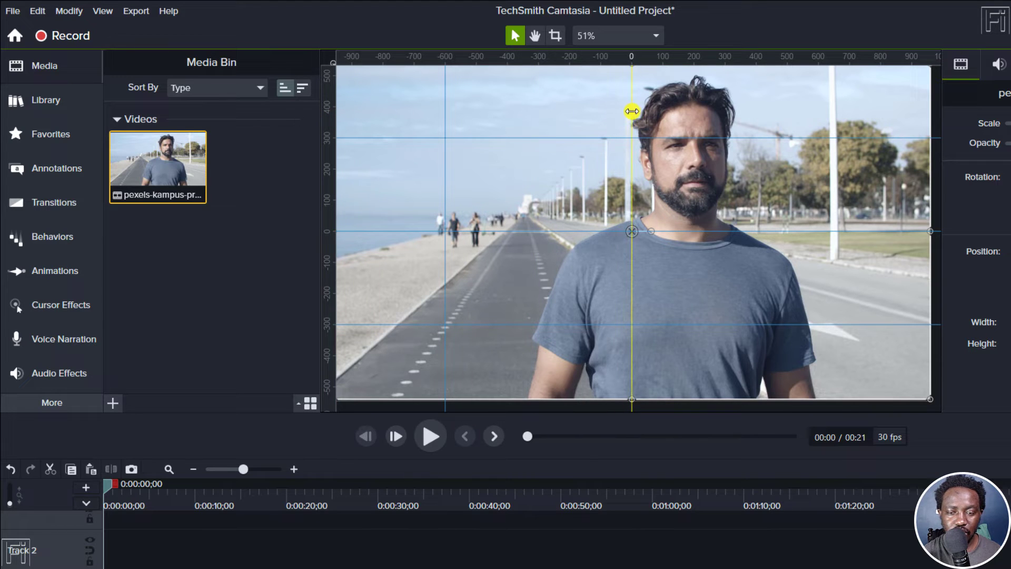
pyautogui.moveTo(632, 111); pyautogui.dragTo(786, 141)
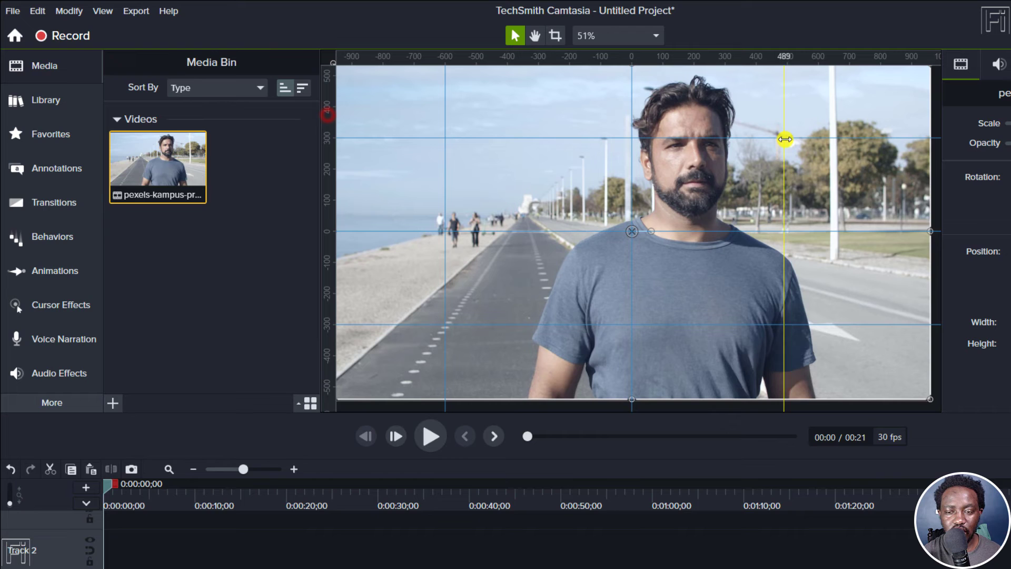
pyautogui.moveTo(785, 139); pyautogui.dragTo(821, 138)
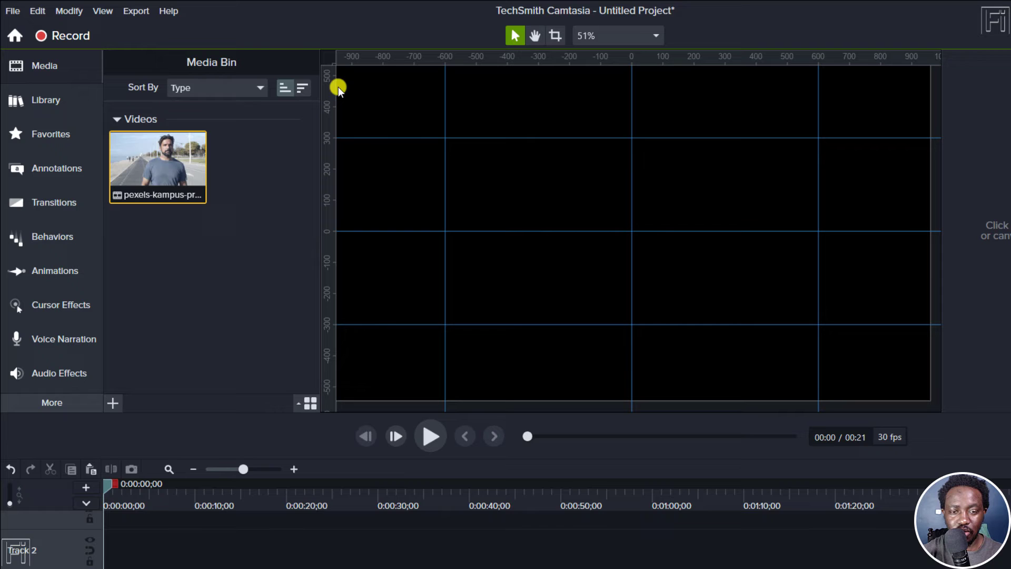
pyautogui.moveTo(169, 469)
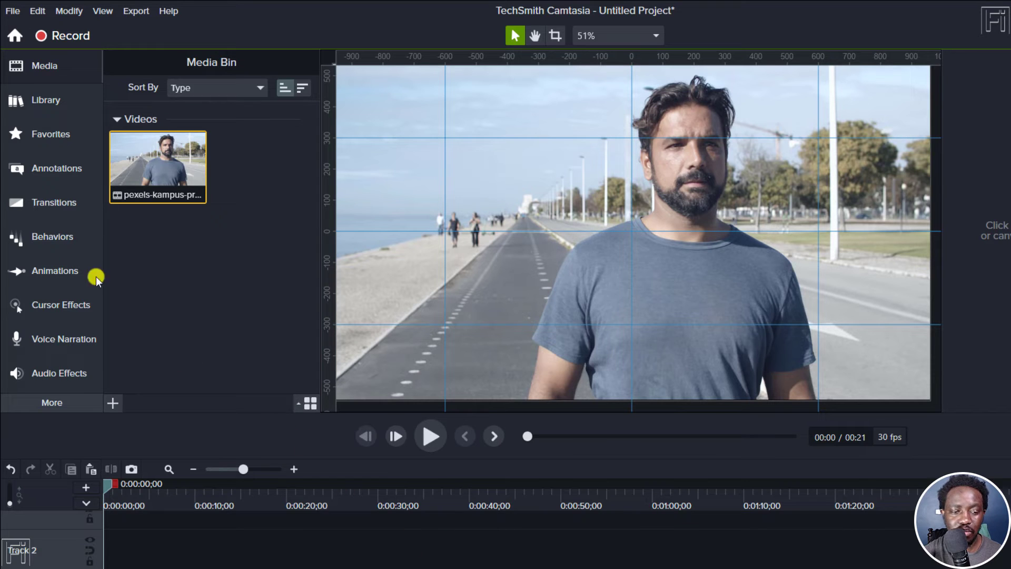
# Add a solid black rectangle from Shapes and snap it into the top-left grid cell.
pyautogui.click(54, 168)
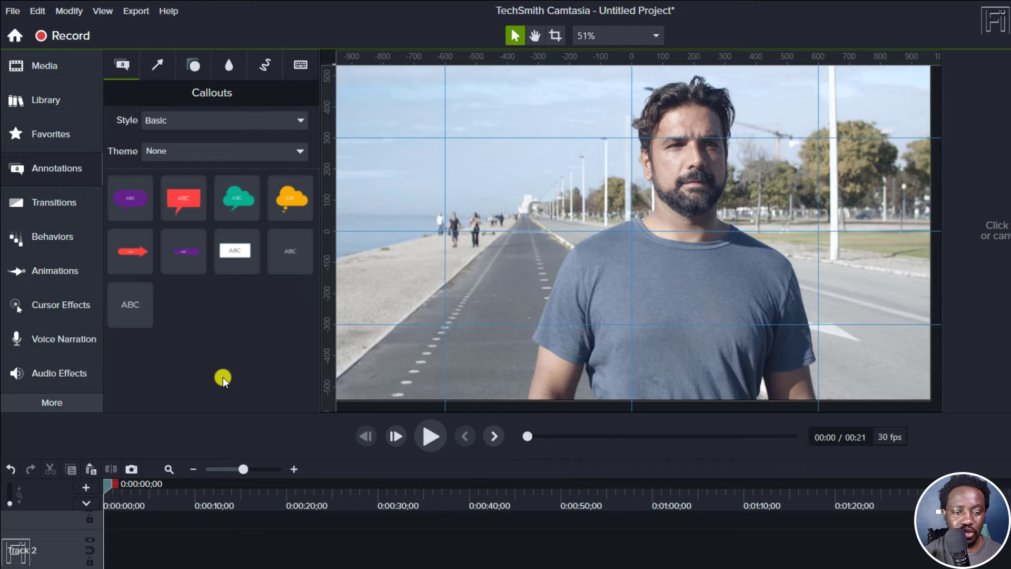
pyautogui.click(192, 64)
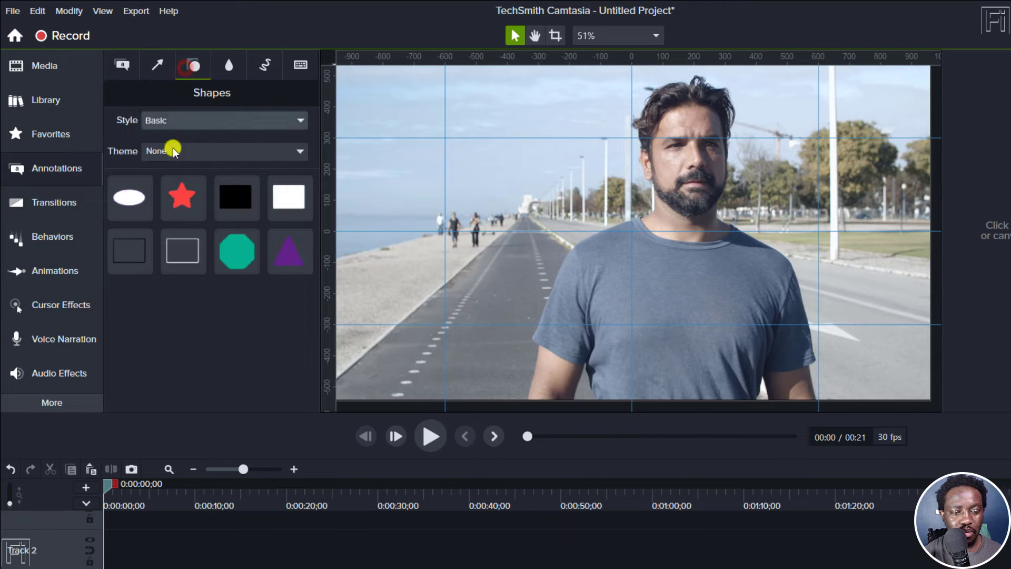
pyautogui.click(234, 197)
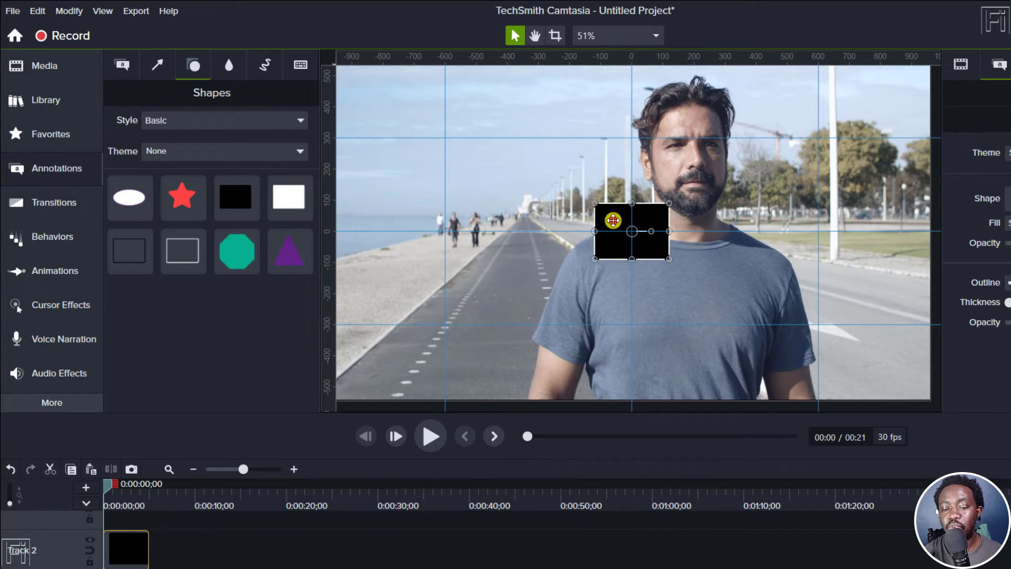
pyautogui.moveTo(632, 231); pyautogui.dragTo(407, 138)
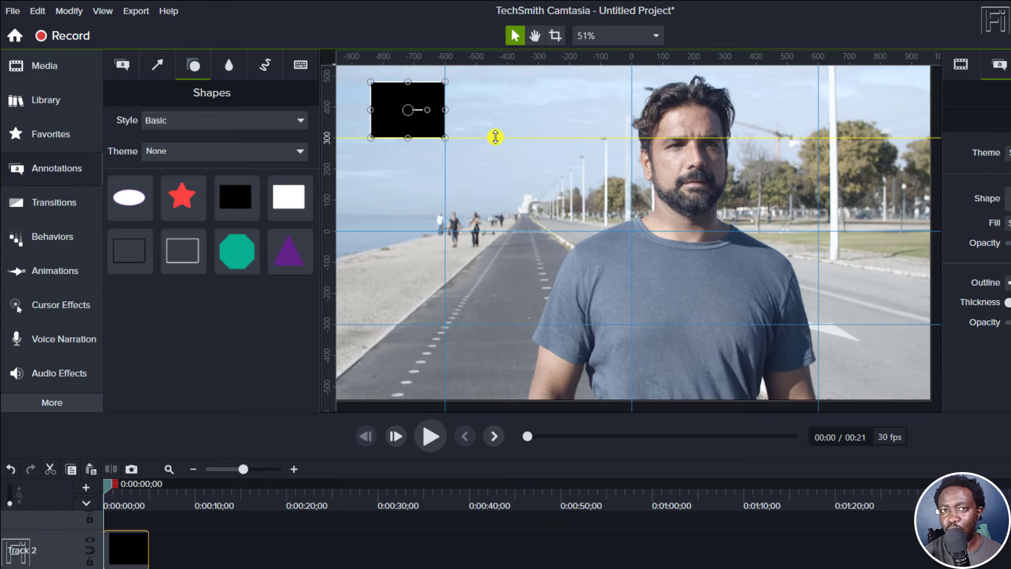
# Snap another rectangle to the bottom-centre guides and move the central one over the man's face.
pyautogui.click(236, 198)
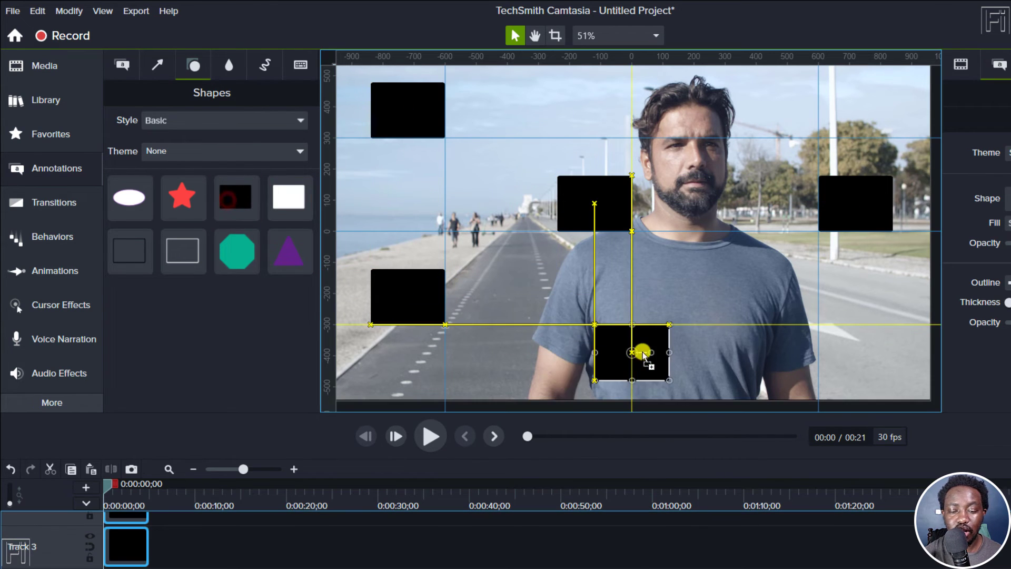
pyautogui.moveTo(642, 355); pyautogui.dragTo(686, 338)
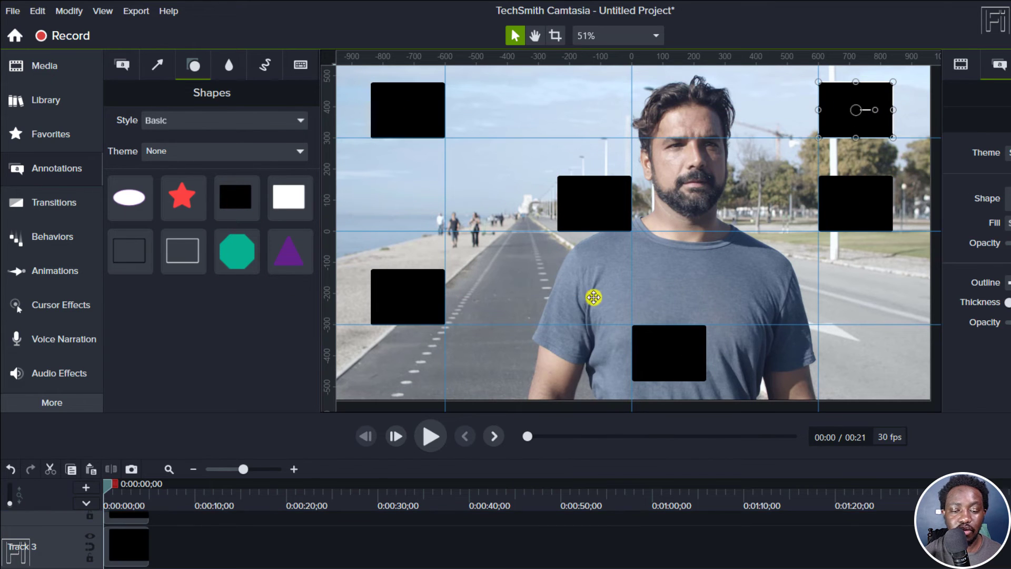
pyautogui.moveTo(673, 269)
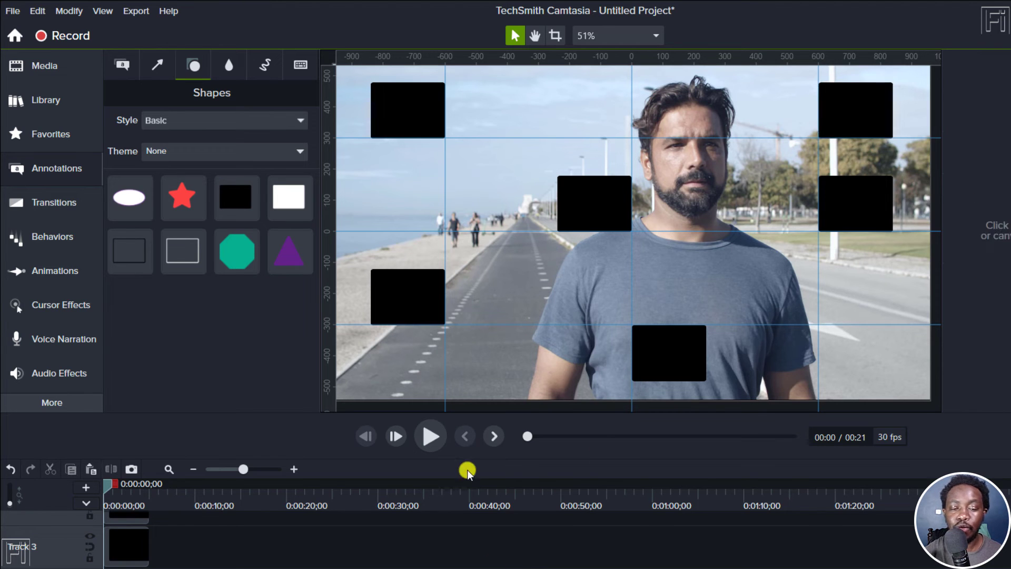
pyautogui.click(593, 203)
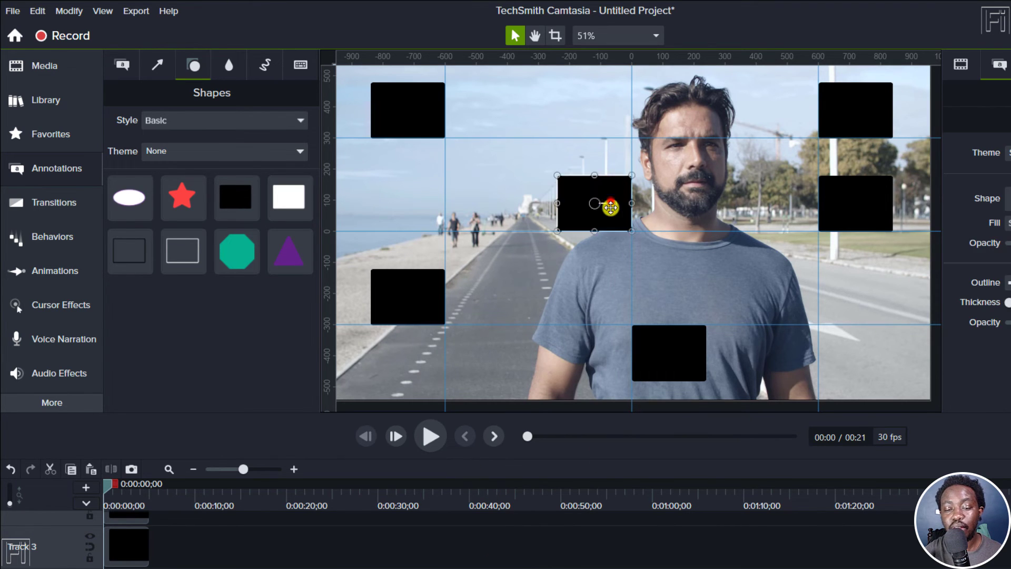
pyautogui.moveTo(594, 203); pyautogui.dragTo(668, 203)
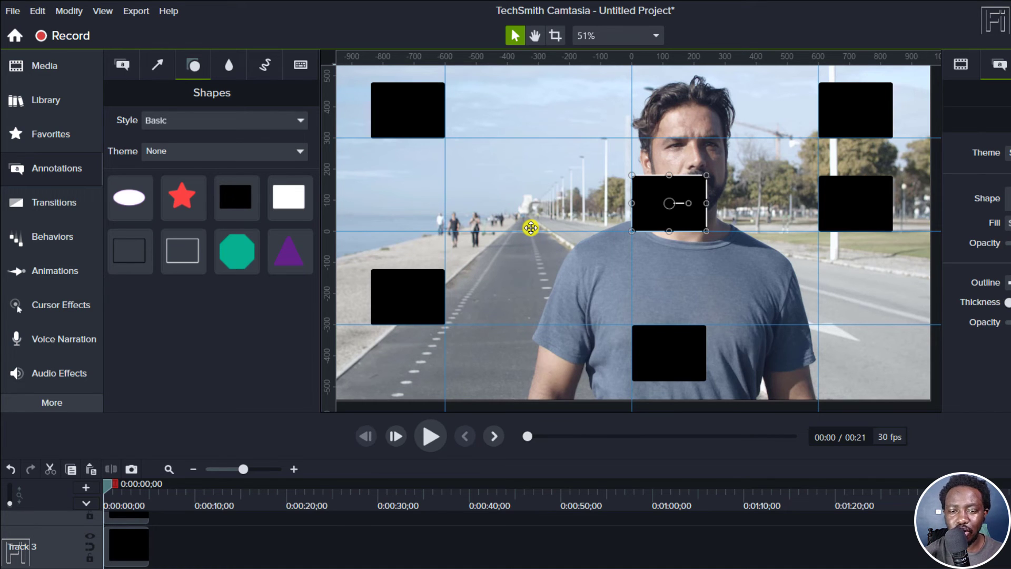
pyautogui.moveTo(442, 307)
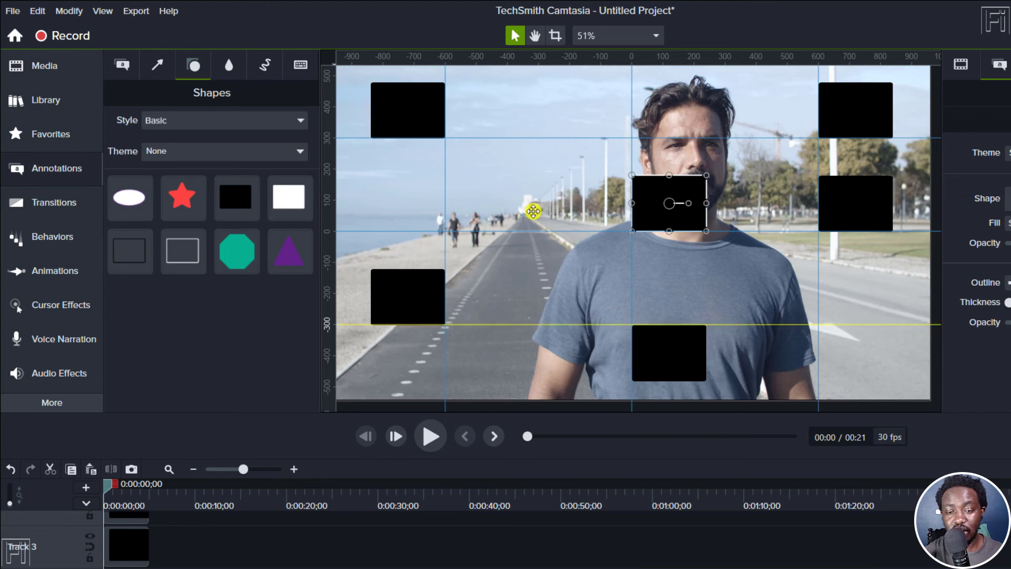
pyautogui.moveTo(526, 139)
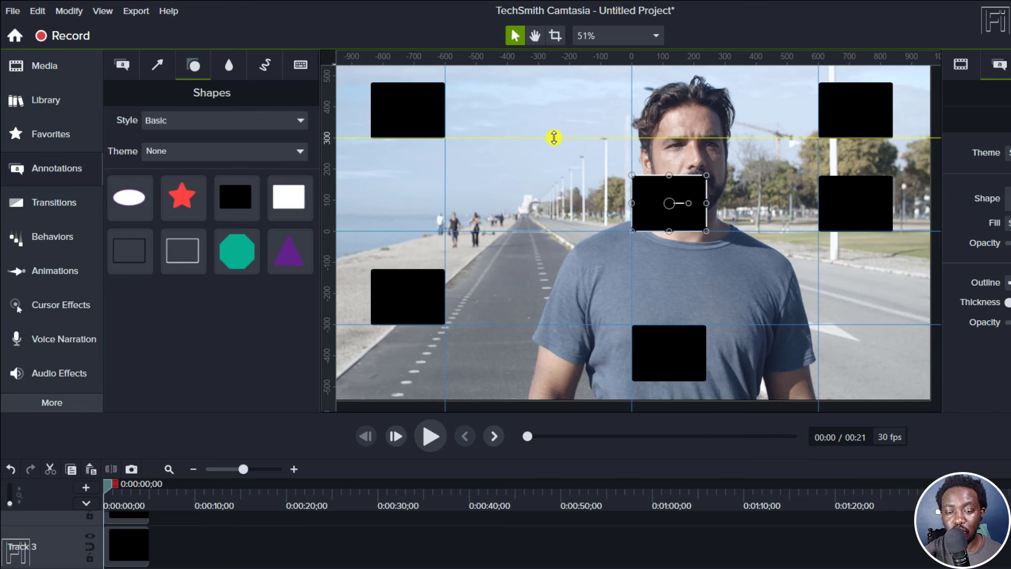
# Choose Remove All Ruler Guides from a guide's right-click menu.
pyautogui.rightClick(553, 138)
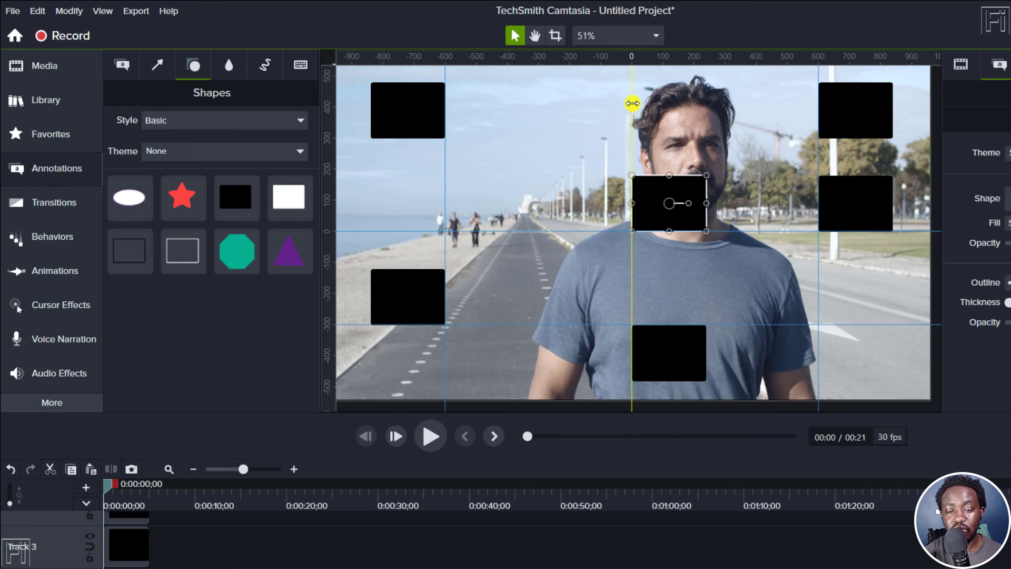
pyautogui.rightClick(632, 103)
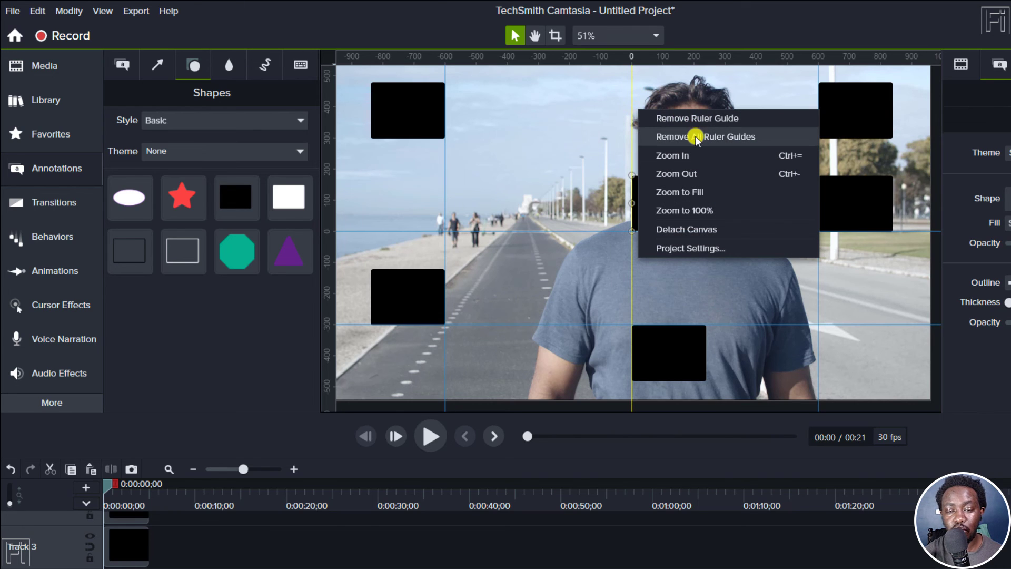
pyautogui.click(705, 135)
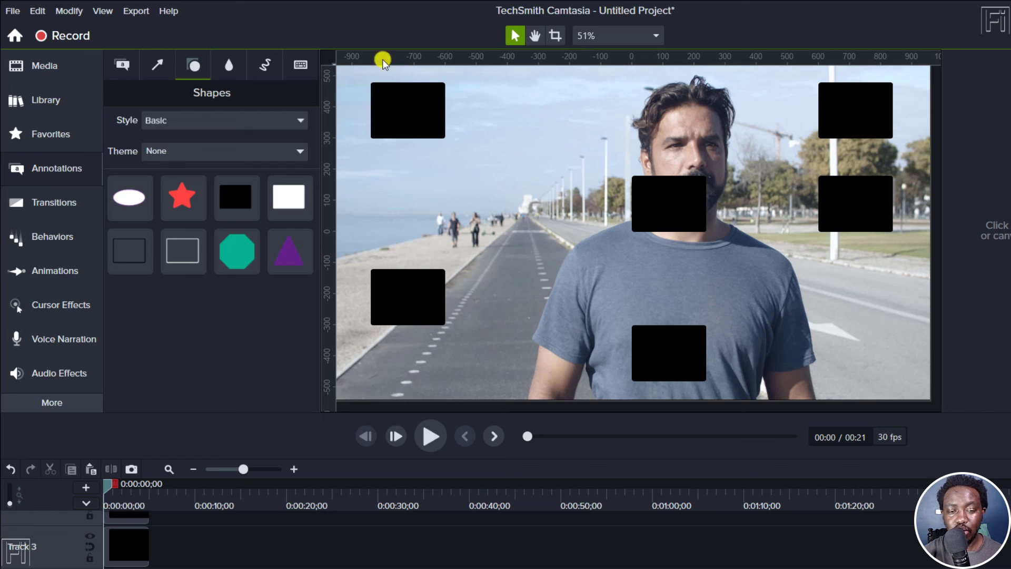
pyautogui.moveTo(101, 11)
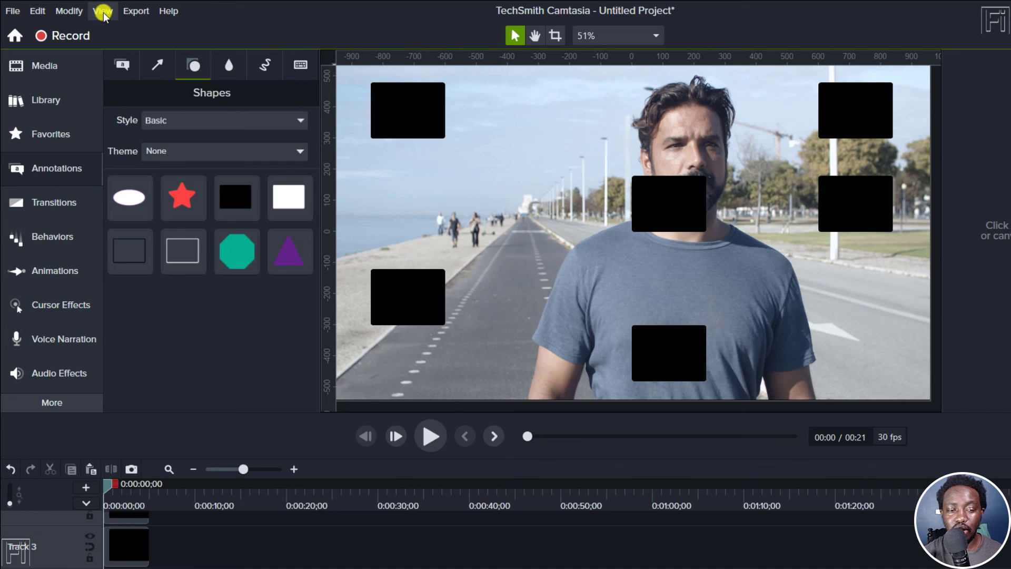
# Open the View menu to reach Hide Canvas Ruler.
pyautogui.click(102, 11)
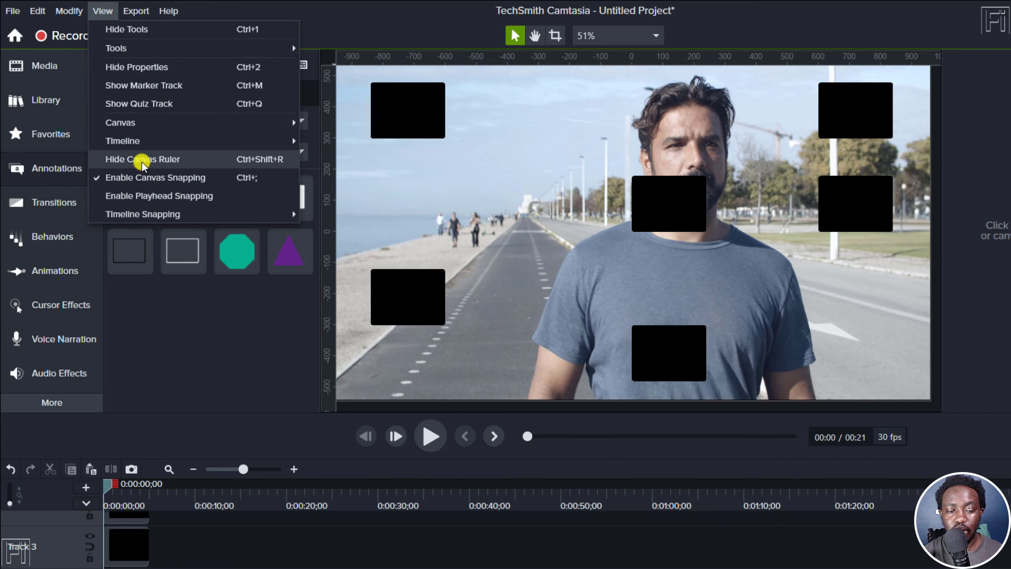